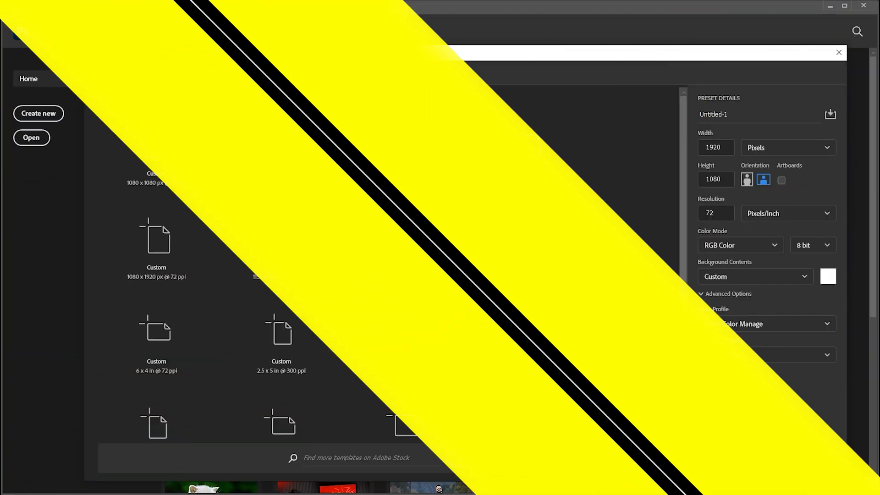
- Create a 1920×1080 px, 72 ppi RGB document with a white background
{"action": "left_click", "coordinate": [281, 154]}
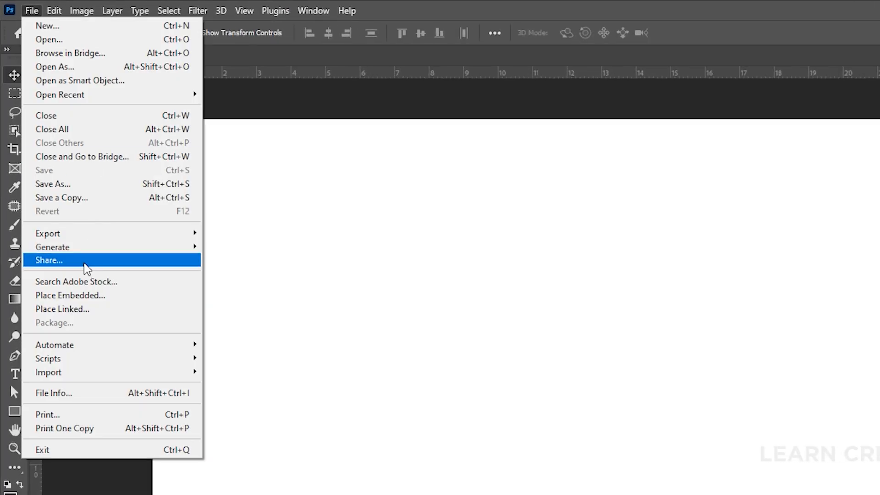
- Place the soccer player photo as an embedded layer and commit it
{"action": "left_click", "coordinate": [70, 295]}
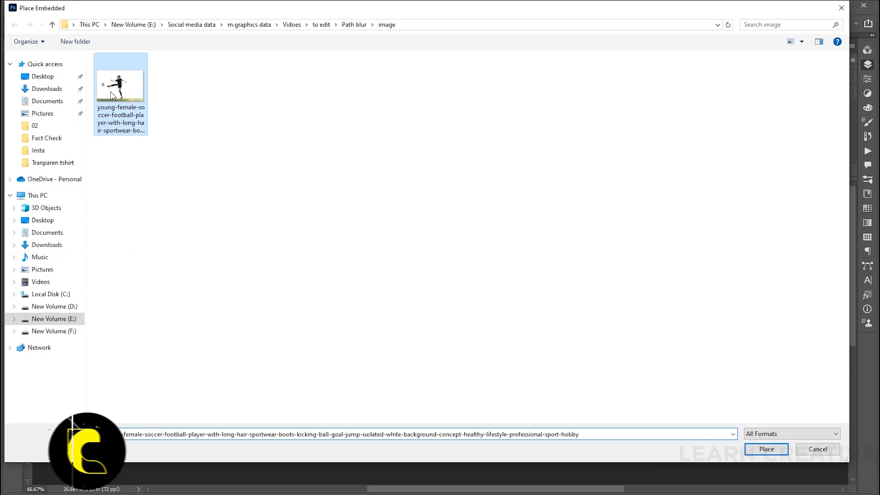
{"action": "left_click", "coordinate": [765, 449]}
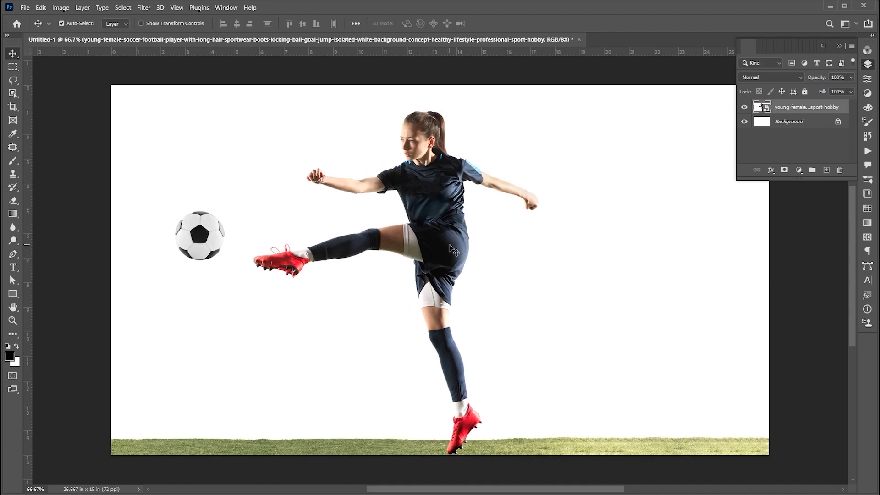
{"action": "left_click", "coordinate": [122, 8]}
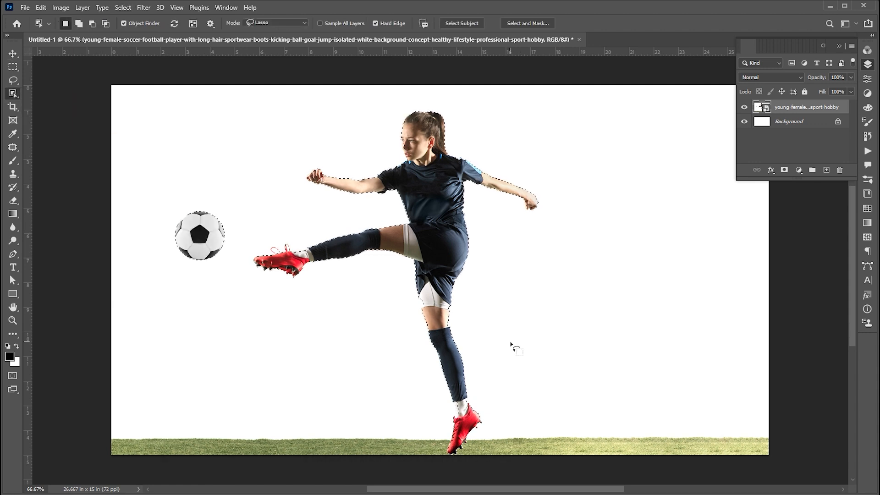
- Copy the selected player and ball to a new layer, duplicate it, and select Layer 1
{"action": "key", "text": "ctrl+j"}
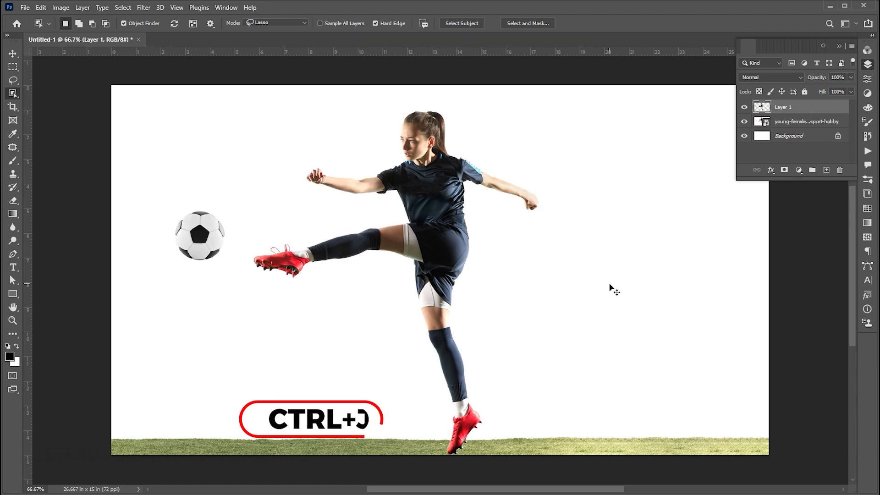
{"action": "key", "text": "ctrl+j"}
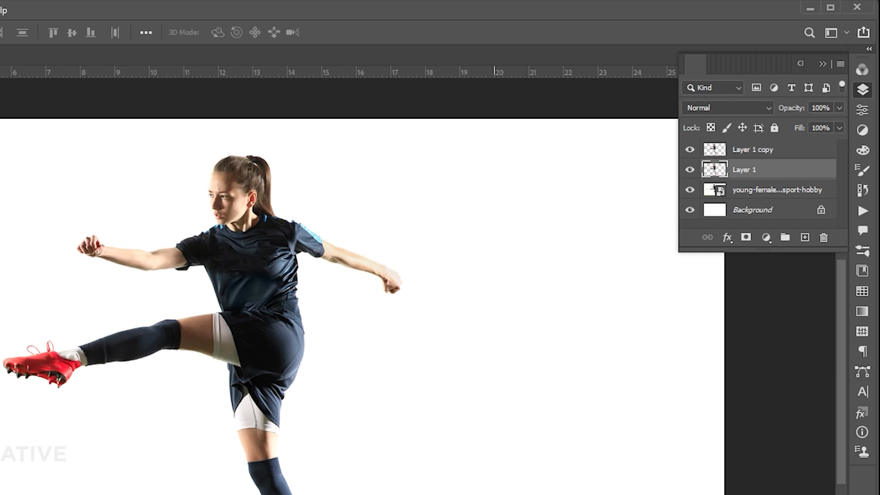
{"action": "left_click", "coordinate": [24, 7]}
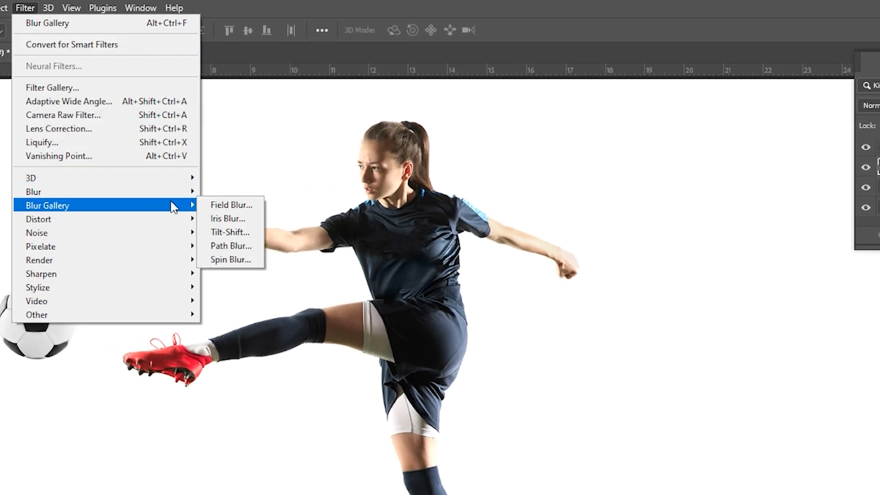
- Apply a Path Blur to Layer 1 with increased speed and curved streaks behind head and foot
{"action": "left_click", "coordinate": [230, 246]}
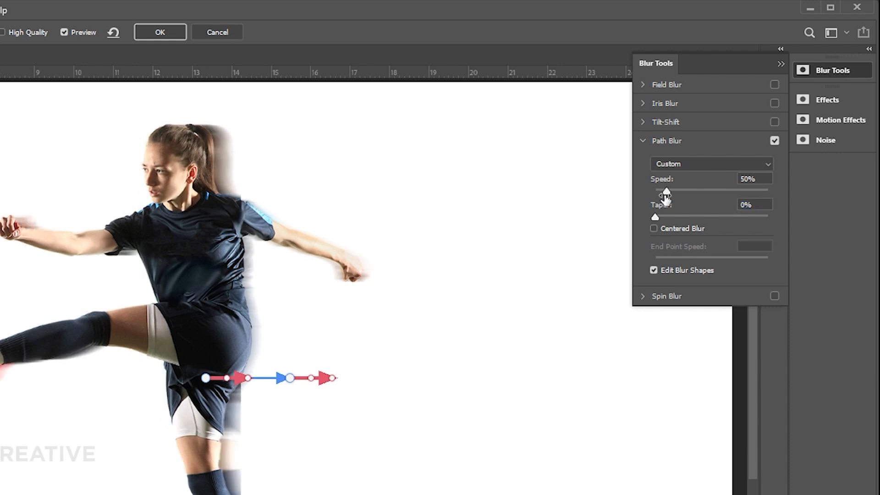
{"action": "left_click_drag", "start_coordinate": [664, 190], "coordinate": [685, 190]}
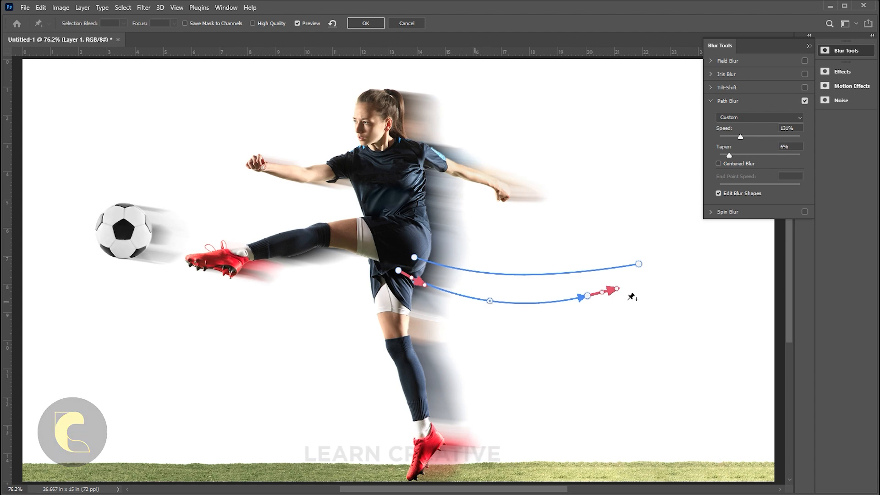
{"action": "left_click_drag", "start_coordinate": [602, 291], "coordinate": [738, 268]}
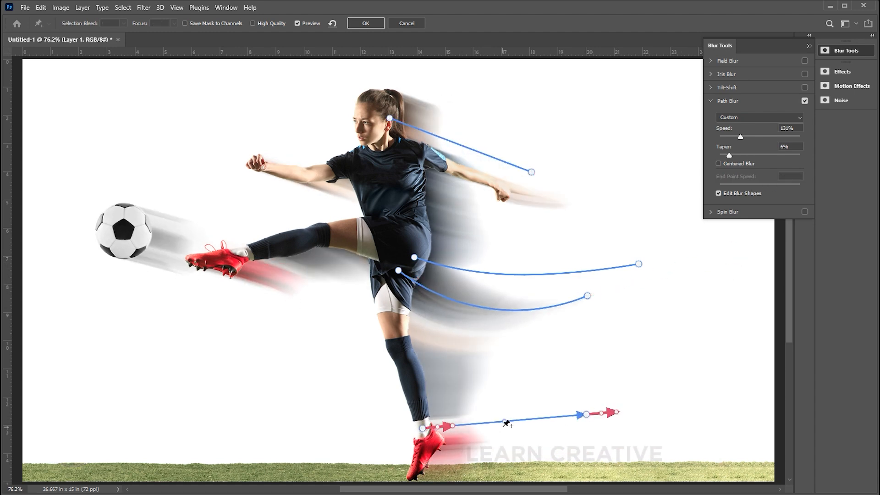
{"action": "left_click_drag", "start_coordinate": [606, 412], "coordinate": [656, 387]}
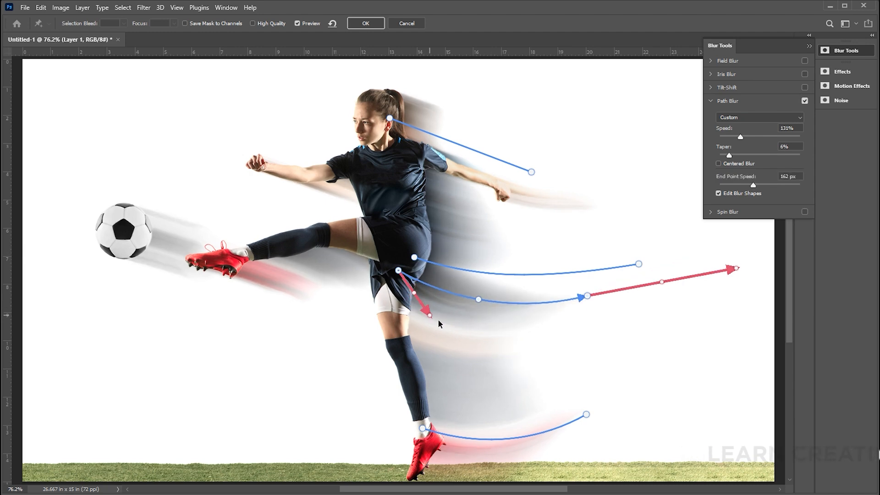
{"action": "left_click", "coordinate": [364, 23]}
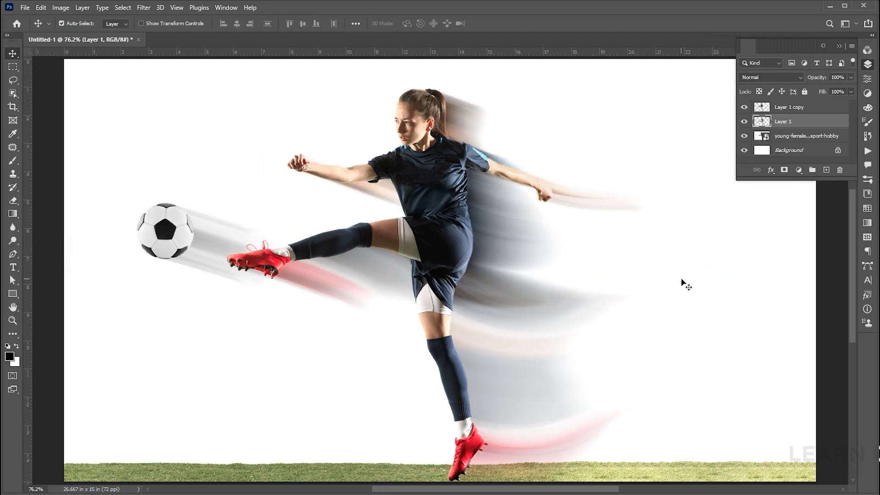